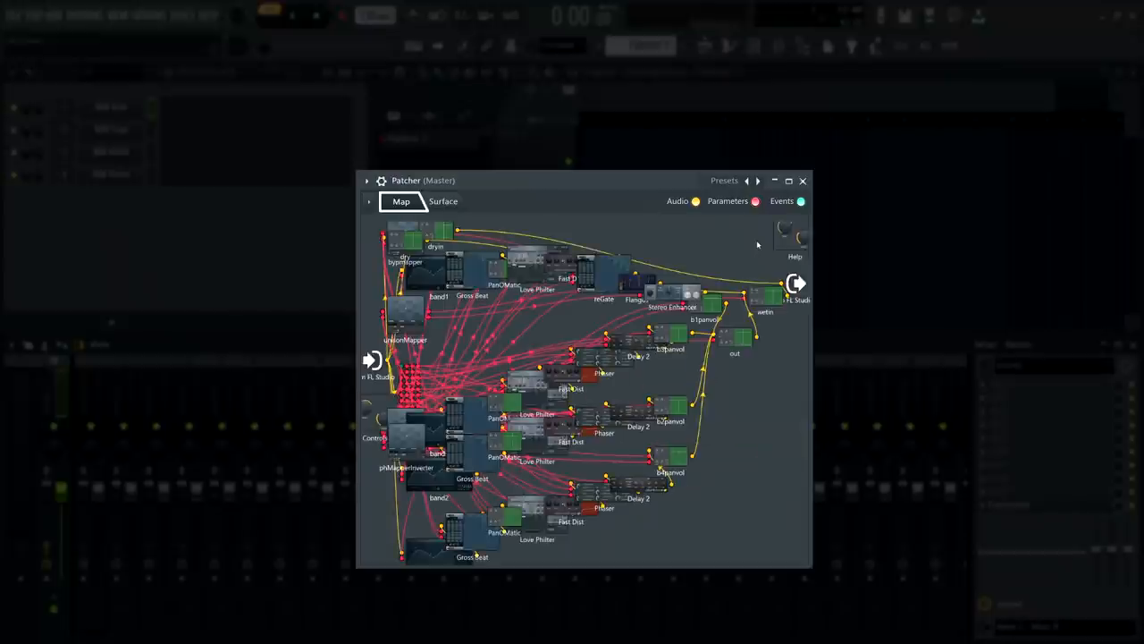
Show the GOODNESS surface, sweep its knob down then up to maximum, and return to the map.
click(444, 200)
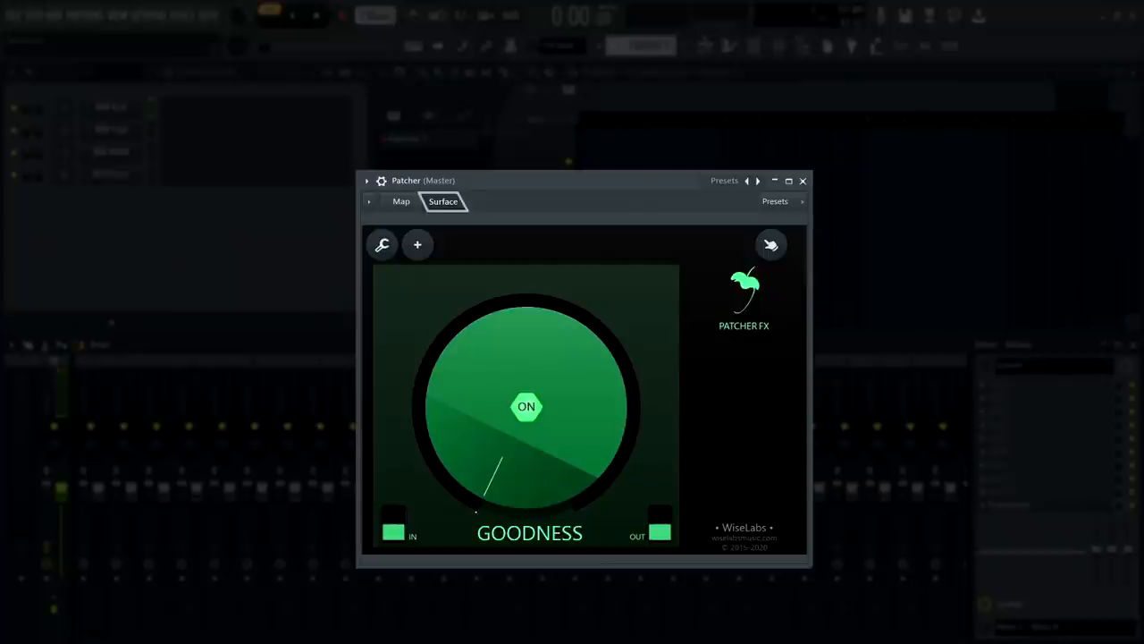
drag(501, 474, 438, 390)
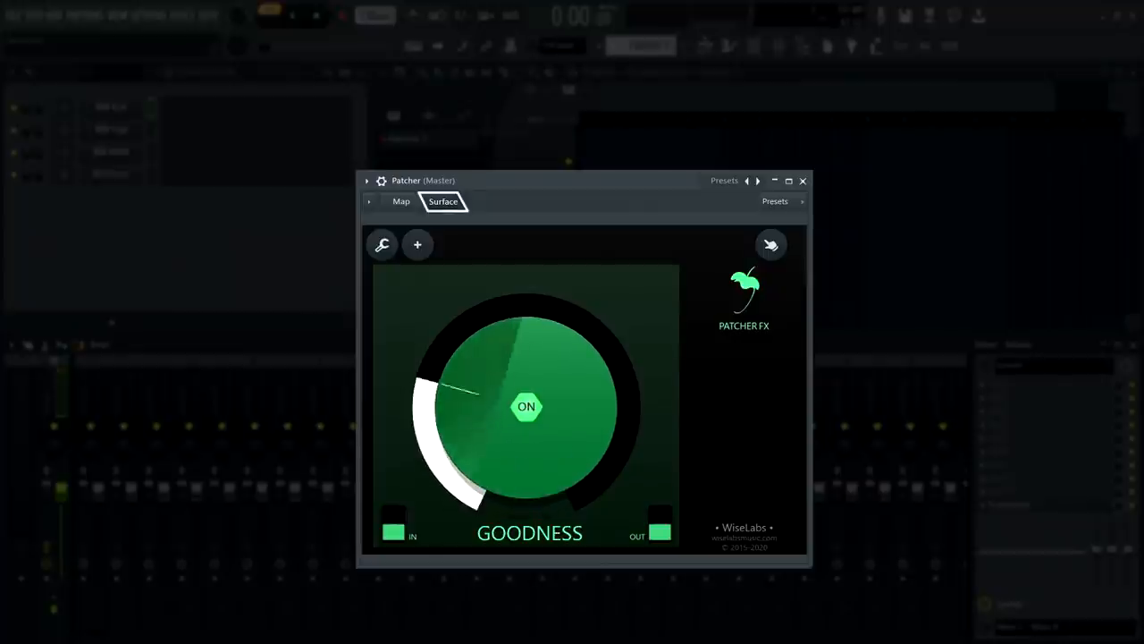
drag(465, 390, 528, 483)
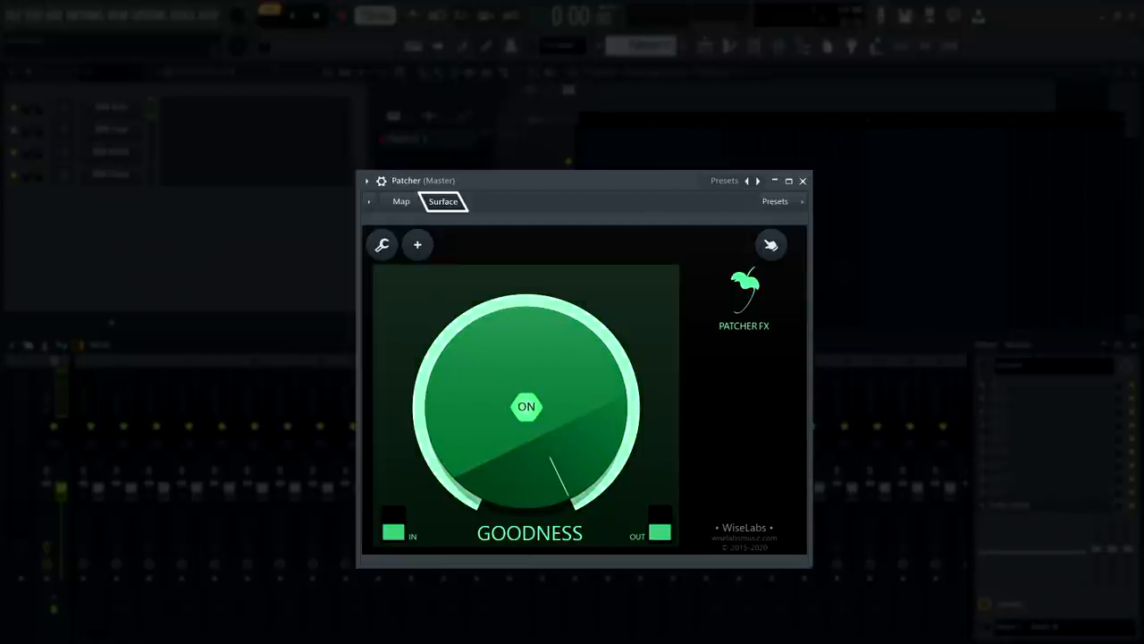
click(400, 200)
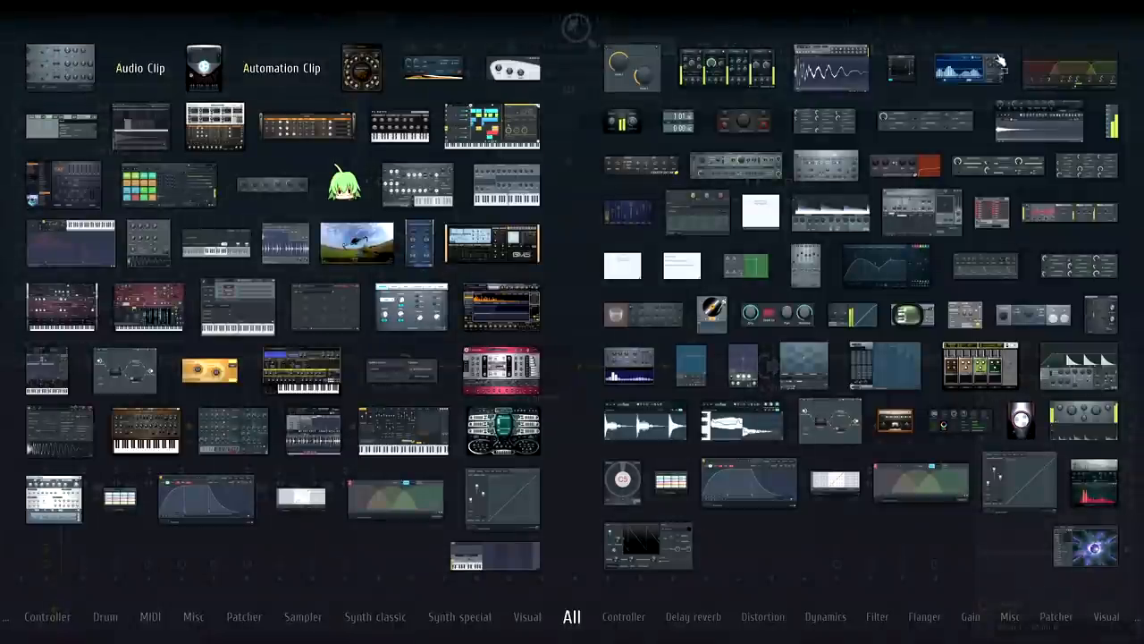
mouse_move(912, 265)
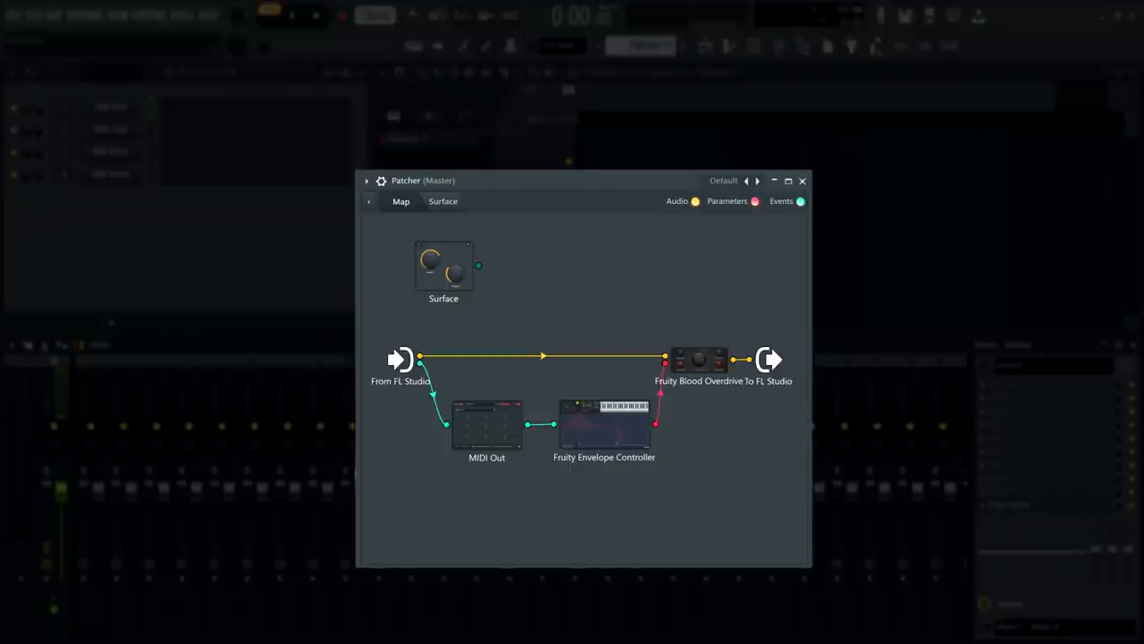
mouse_move(697, 204)
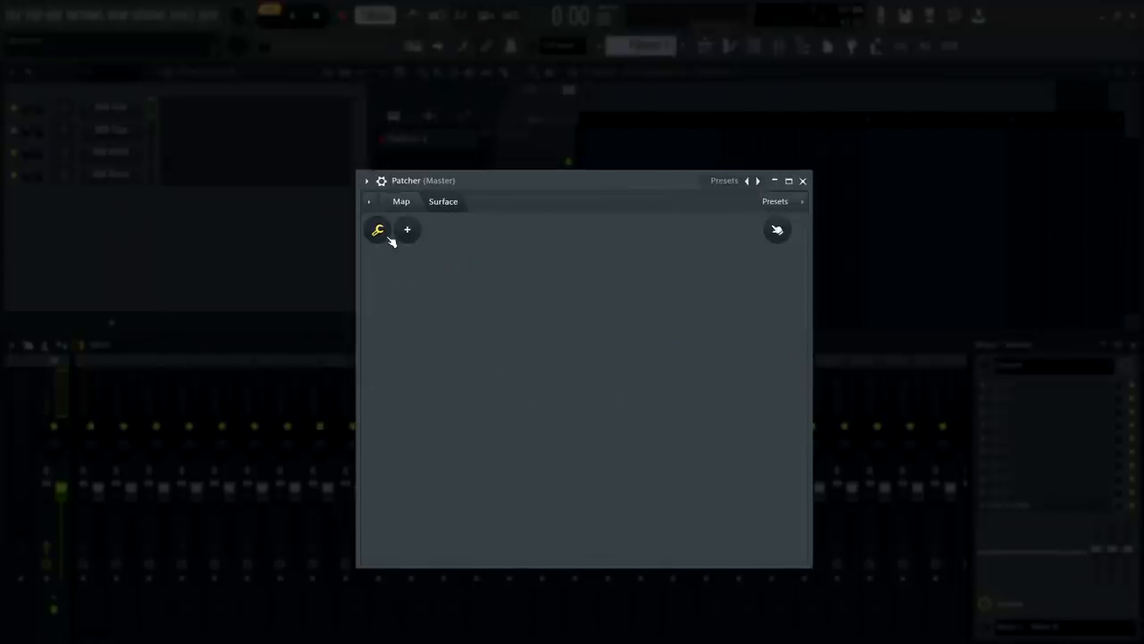
click(405, 229)
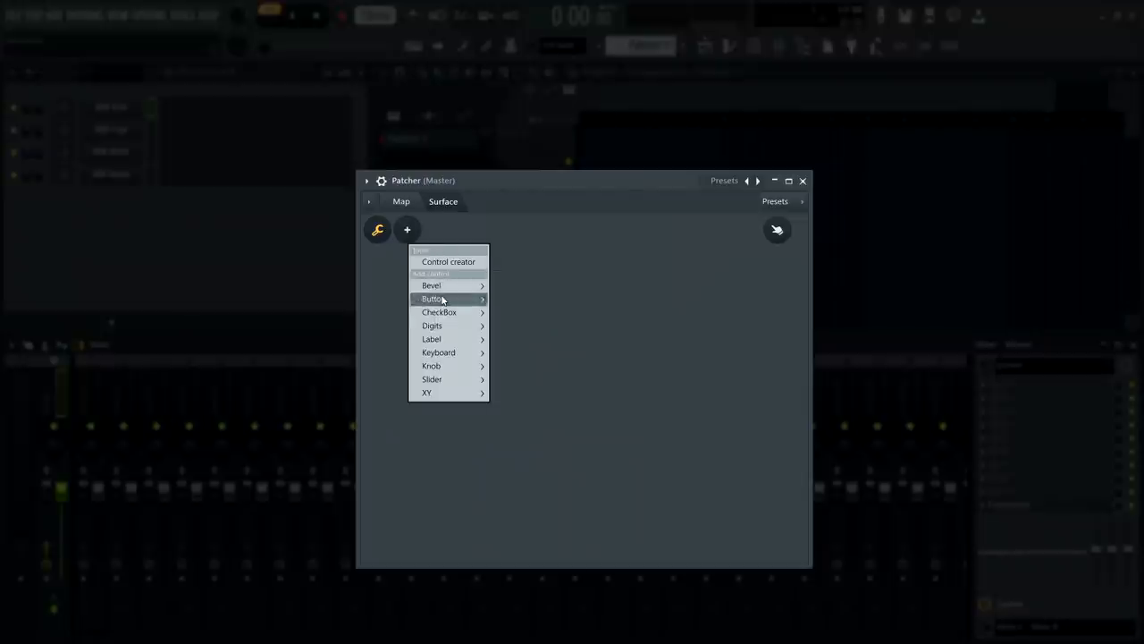
mouse_move(433, 365)
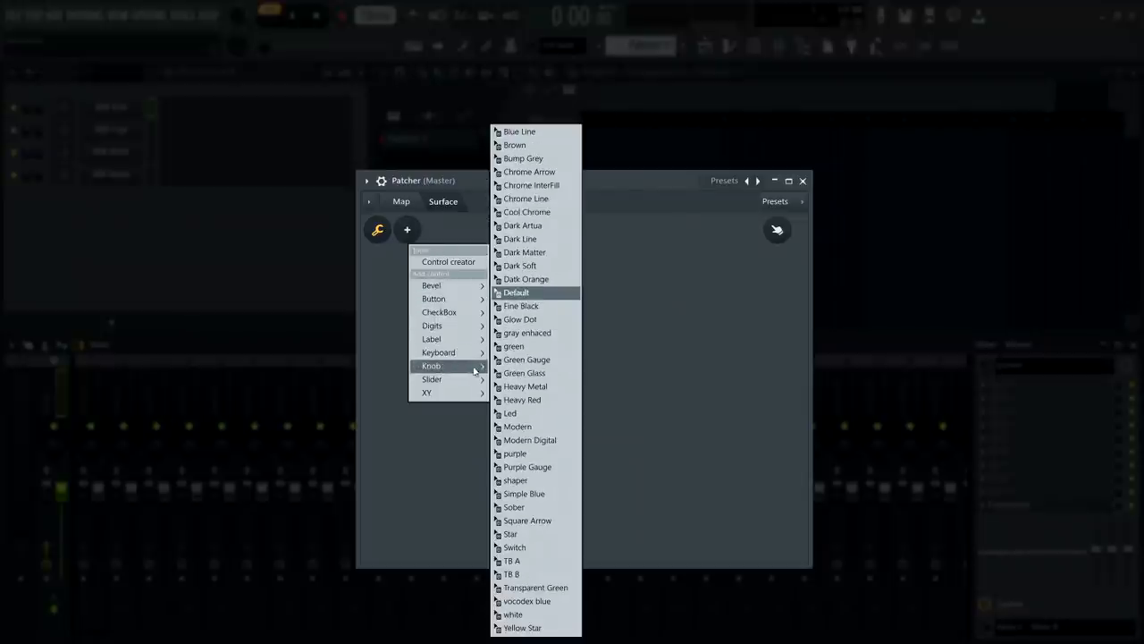
mouse_move(514, 562)
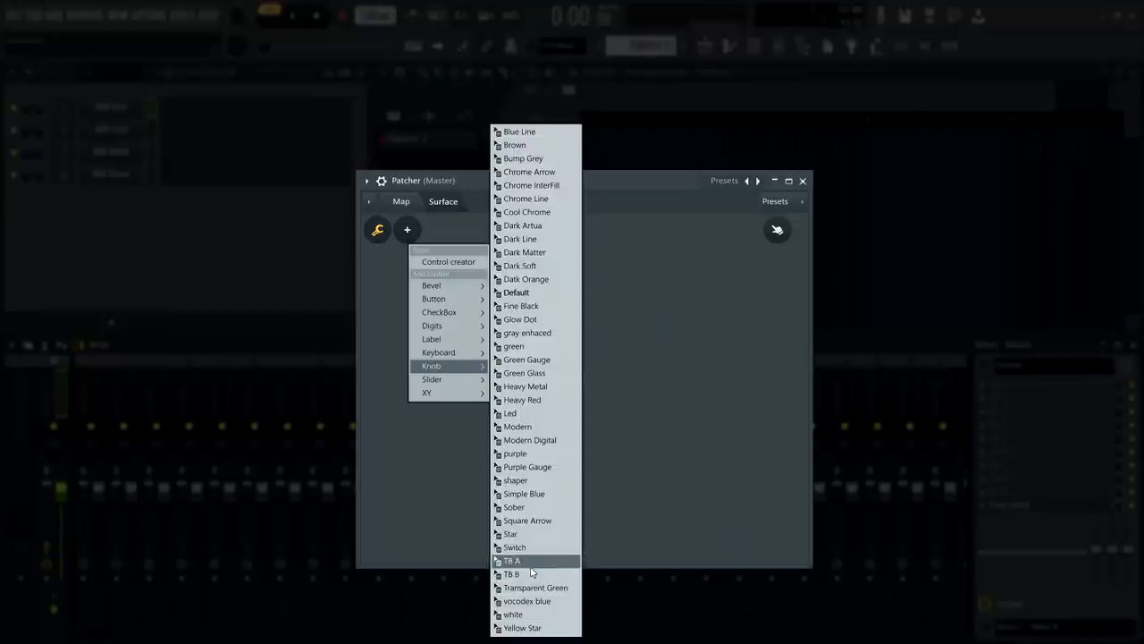
click(519, 561)
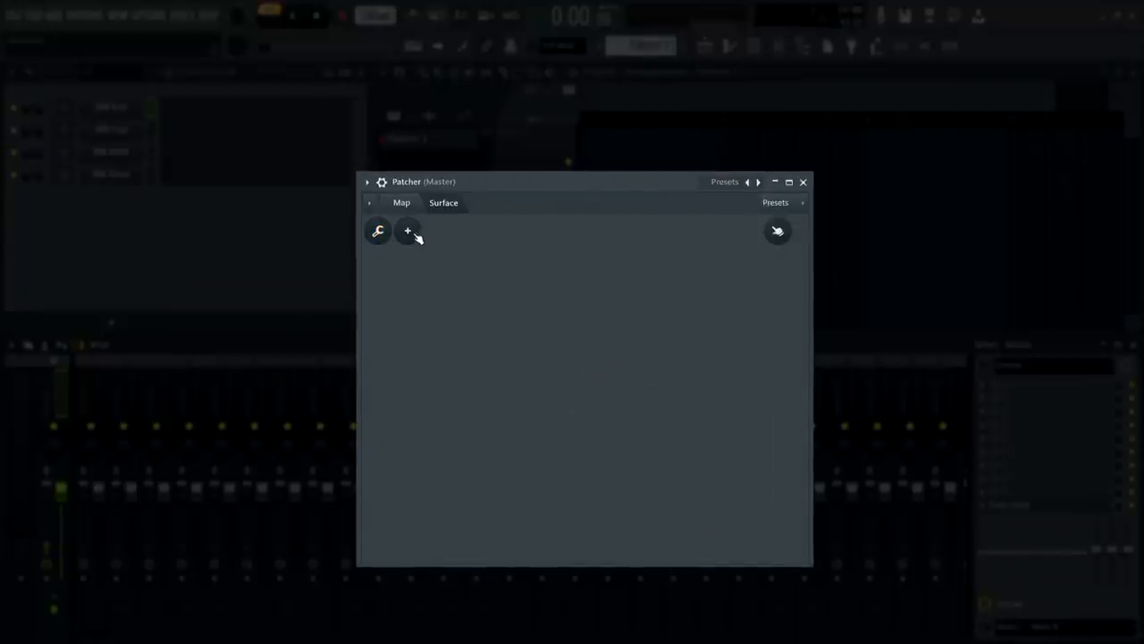
click(408, 230)
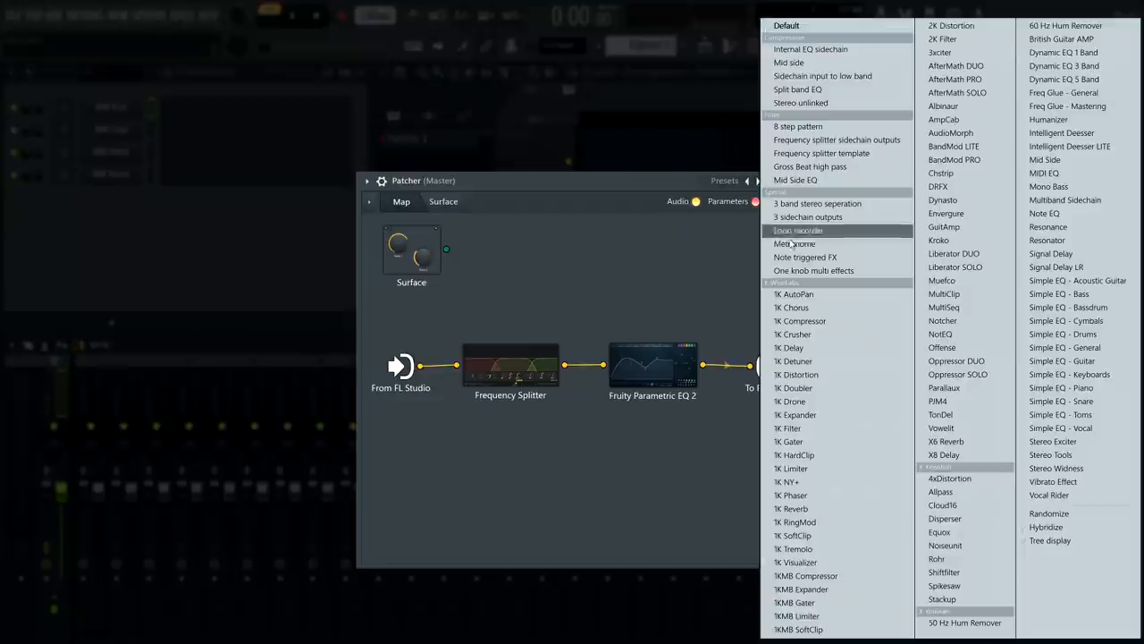
mouse_move(801, 320)
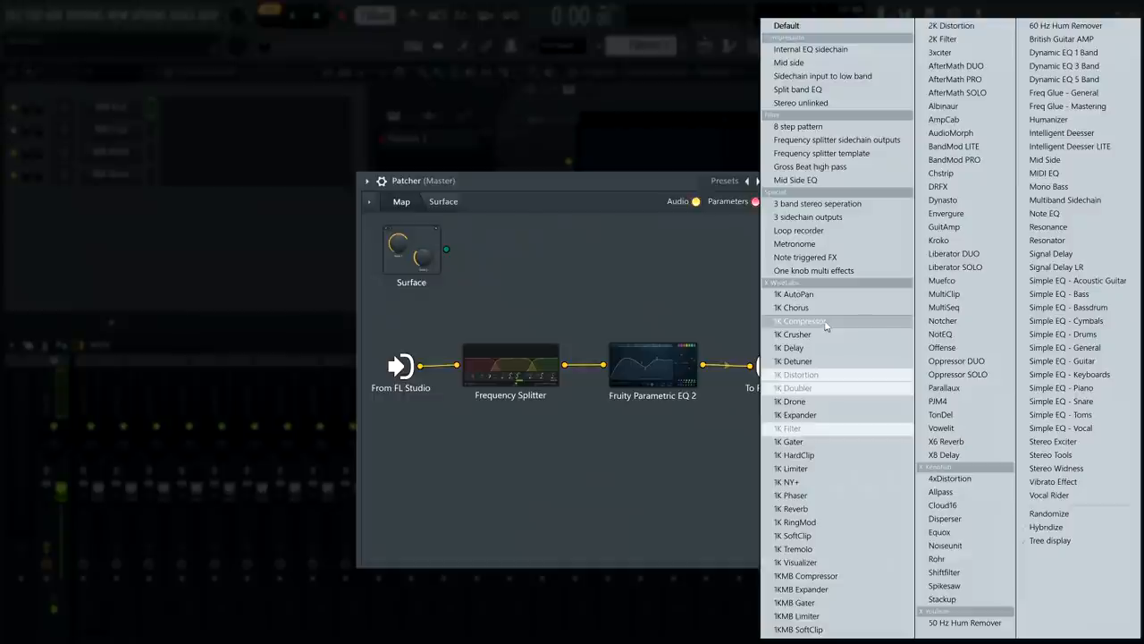
Choose 1K Compressor from Patcher's preset list.
click(797, 320)
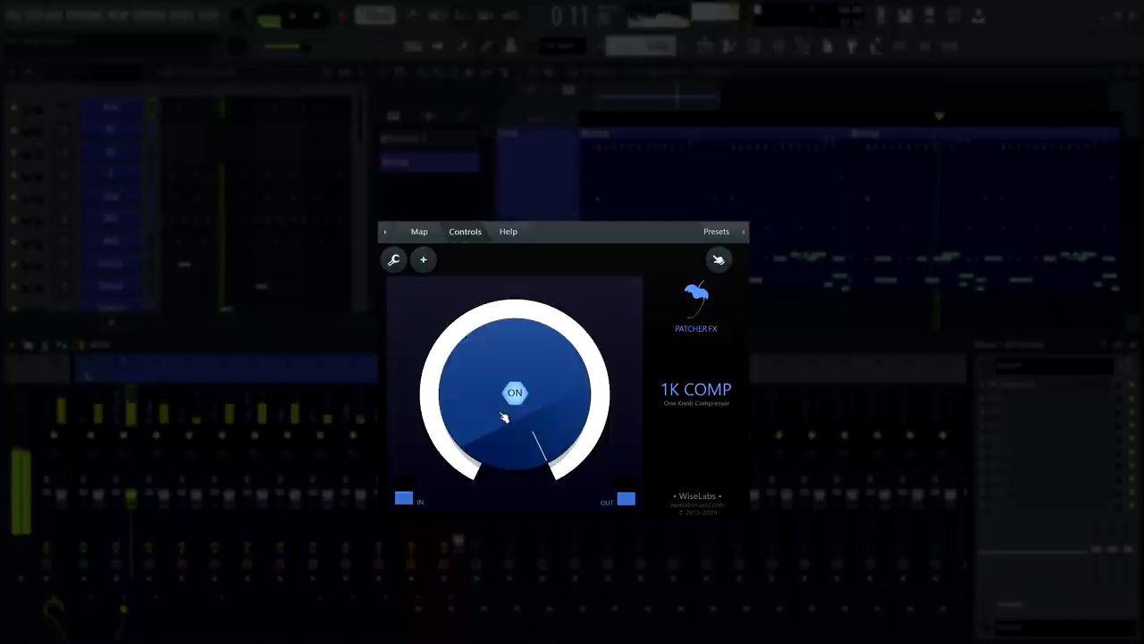
Nudge the large 1K COMP knob to change the compression amount.
drag(504, 419, 519, 409)
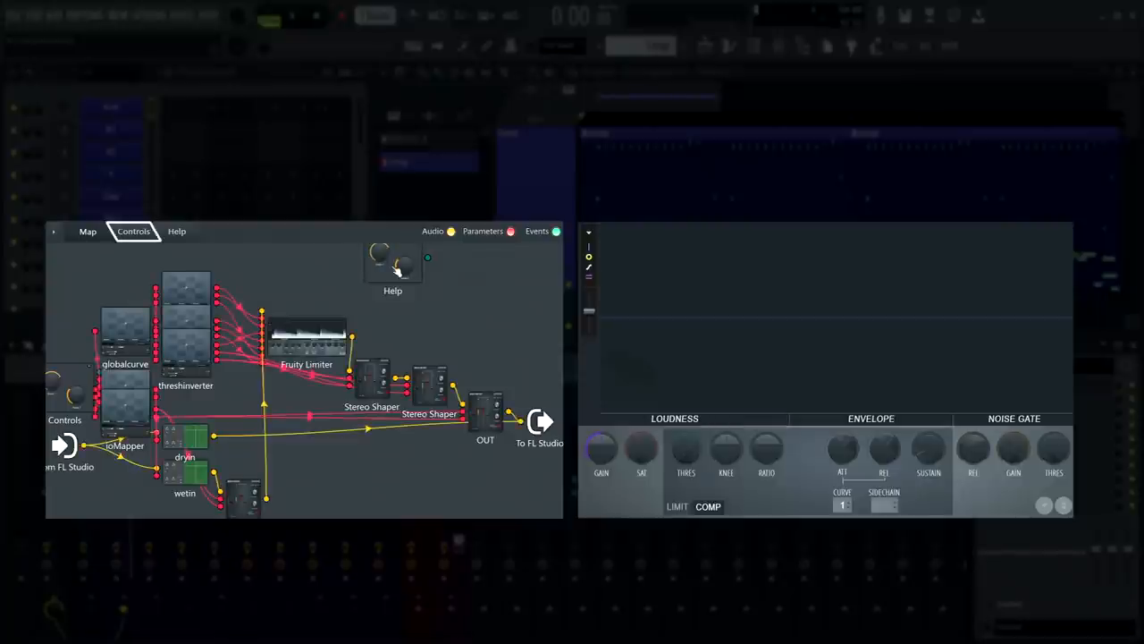
Inspect the Controls module options without changes, then load the 1K Filter preset.
right_click(54, 420)
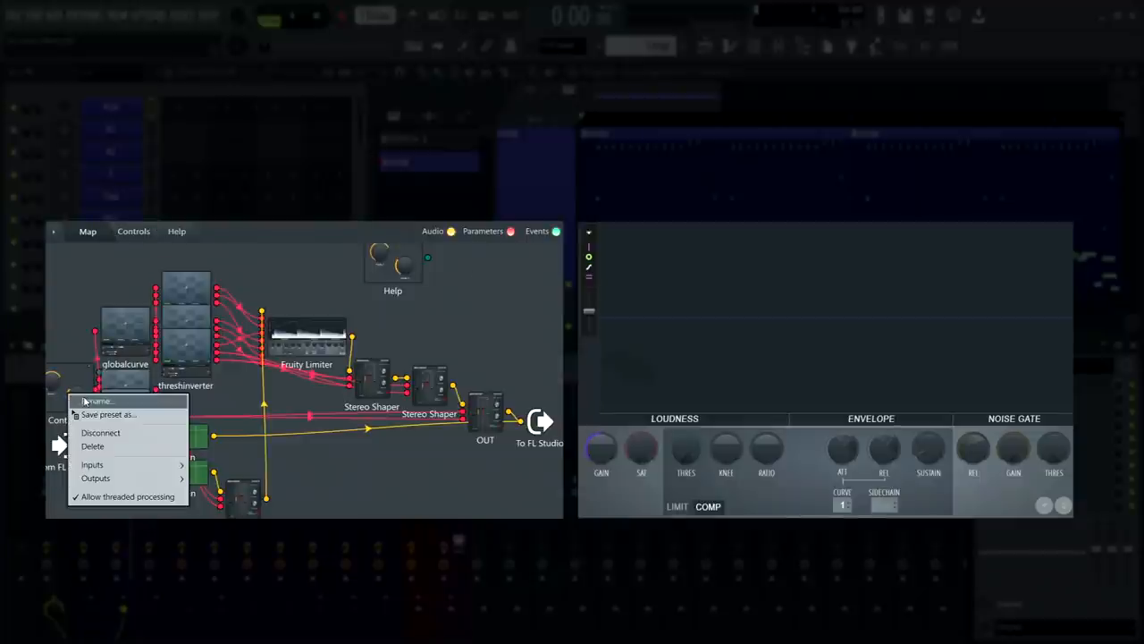
click(98, 401)
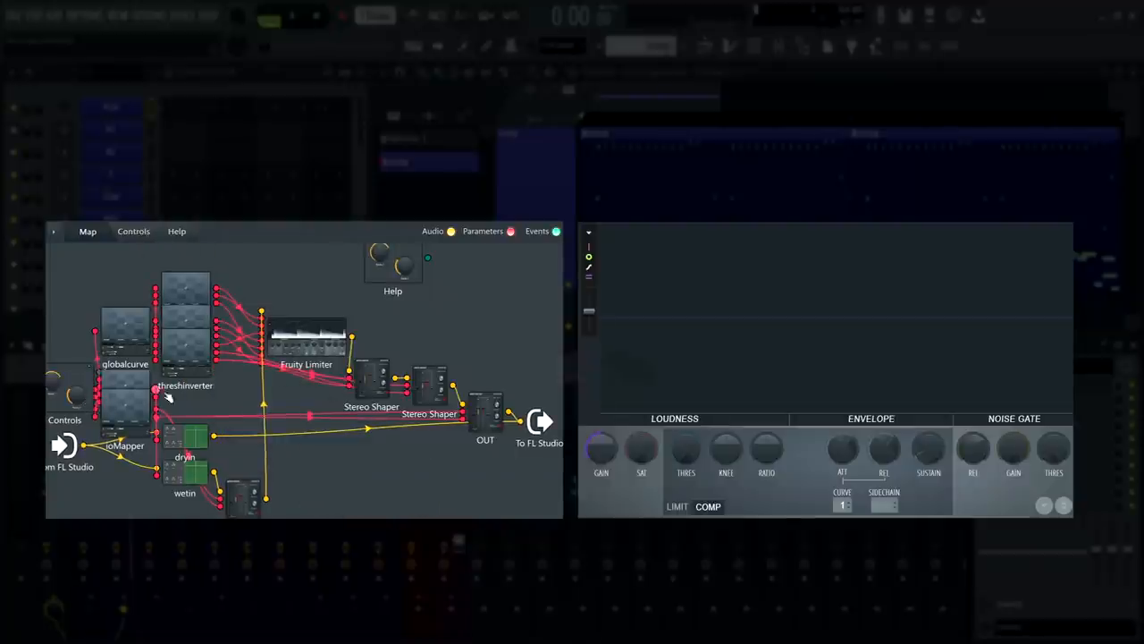
mouse_move(188, 321)
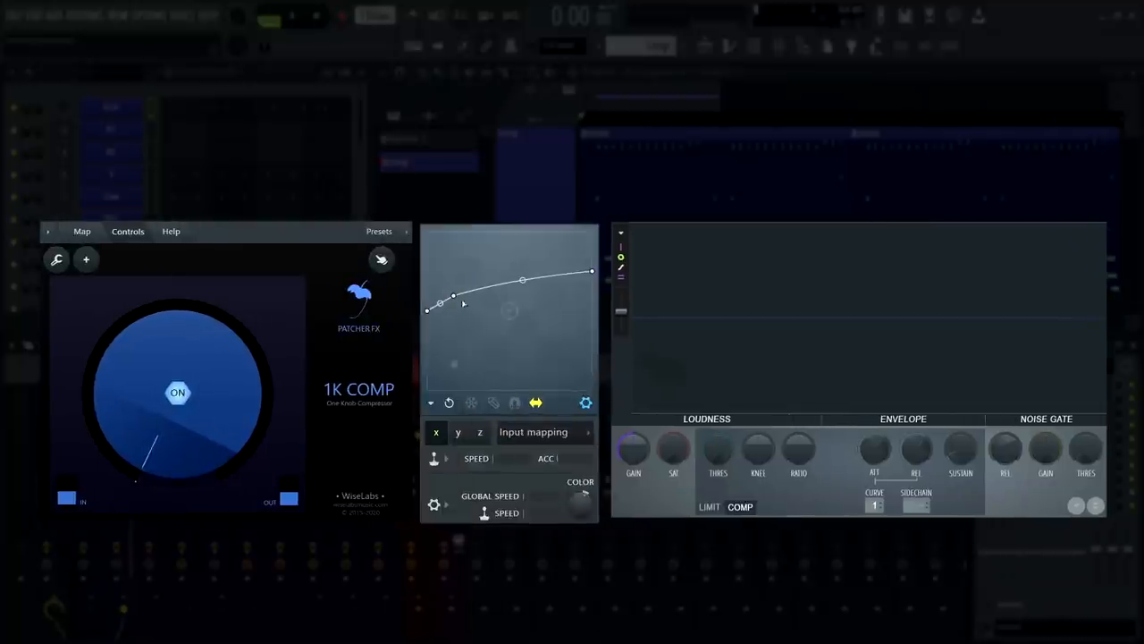
click(797, 450)
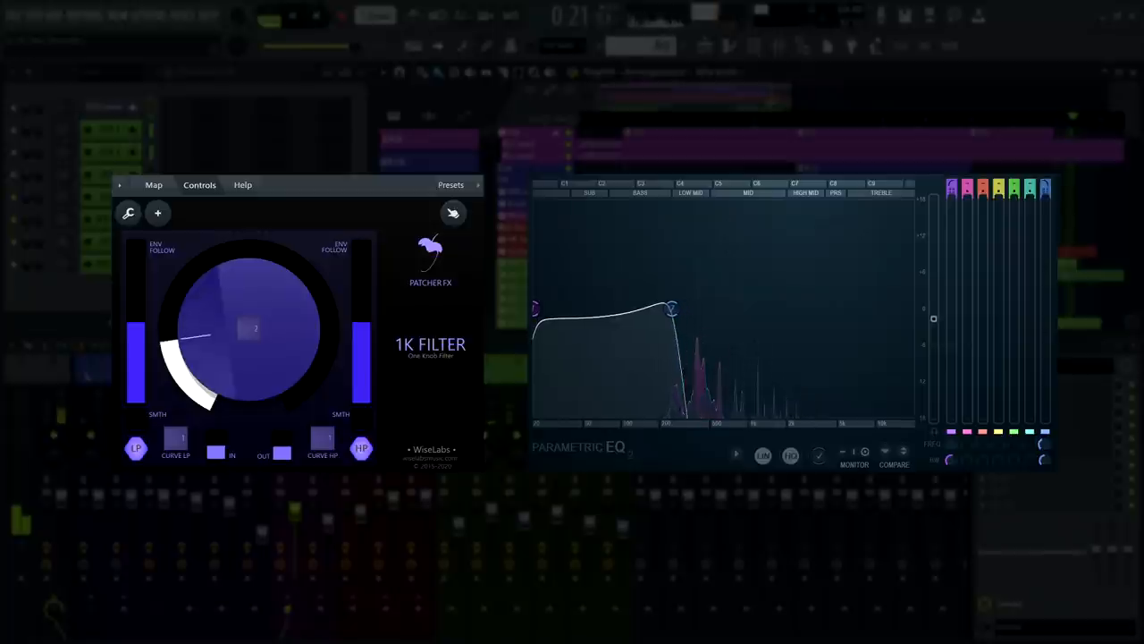
Open the filter fully, lower the left envelope-follow, then narrow the filter into a band around the audio.
drag(672, 309, 659, 309)
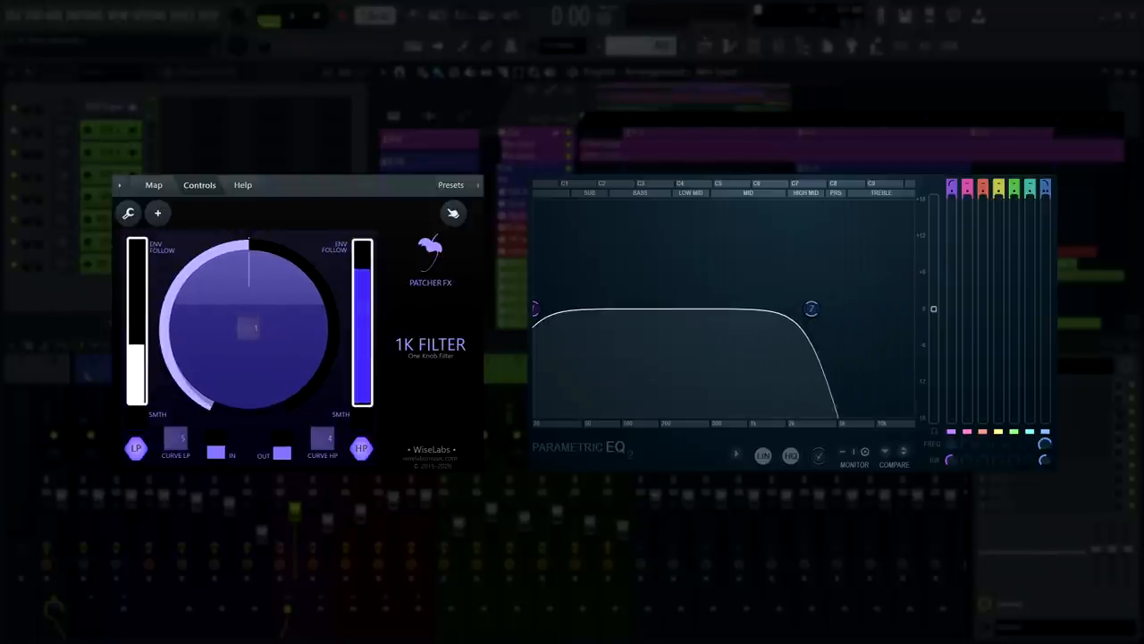
drag(812, 307, 754, 308)
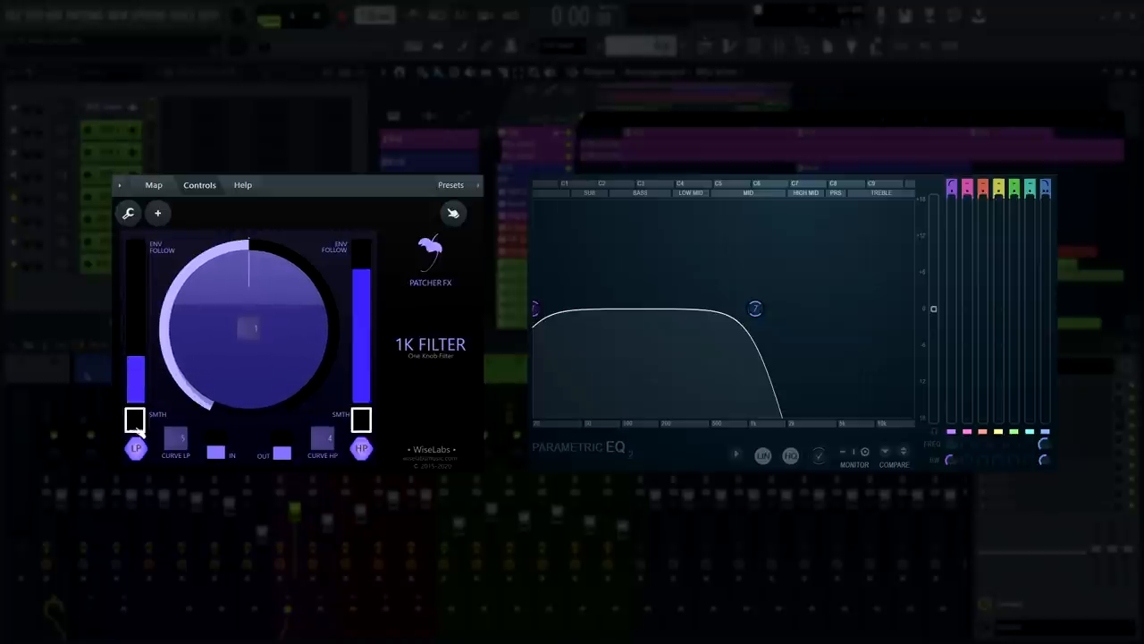
drag(250, 260, 264, 349)
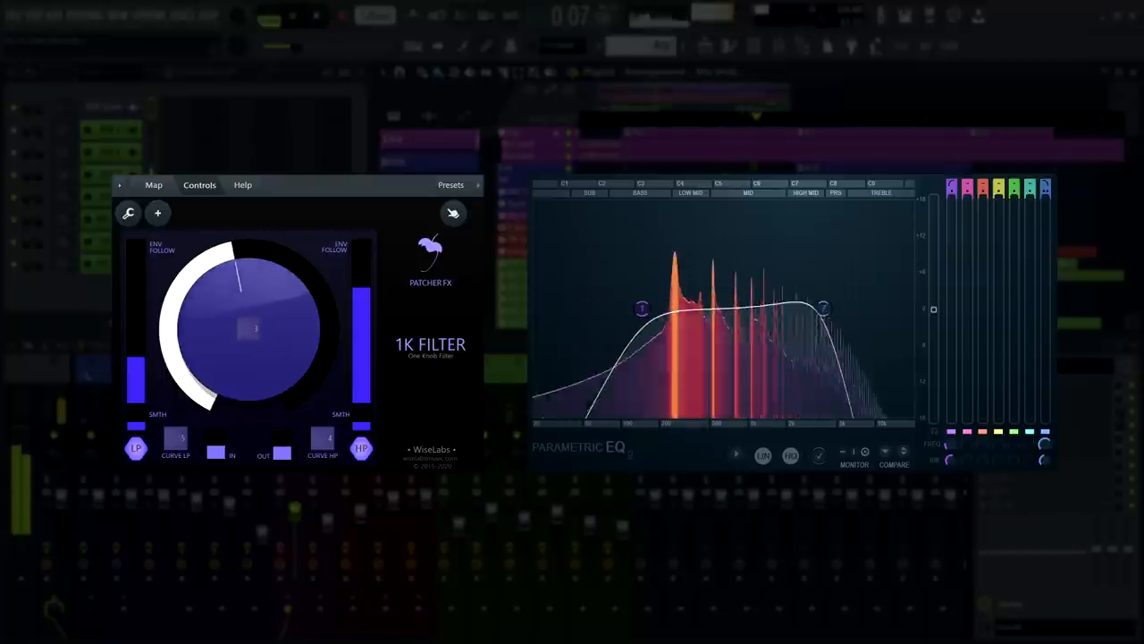
drag(241, 268, 313, 313)
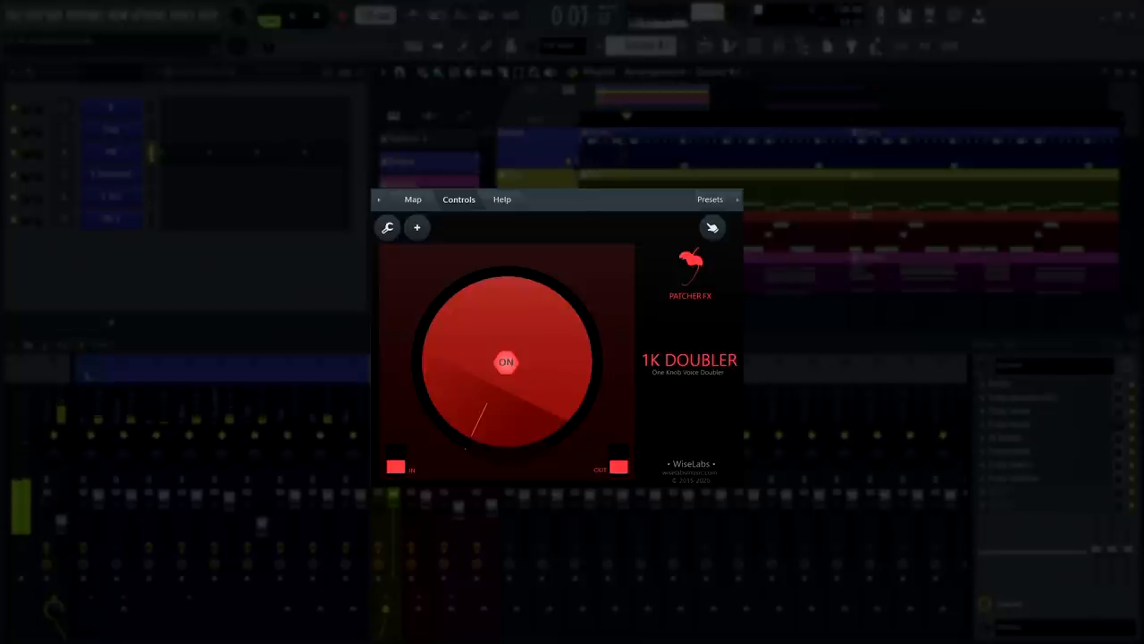
Raise the 1K DOUBLER amount near maximum, bring it back down, and tweak it on the new track.
drag(479, 429, 508, 304)
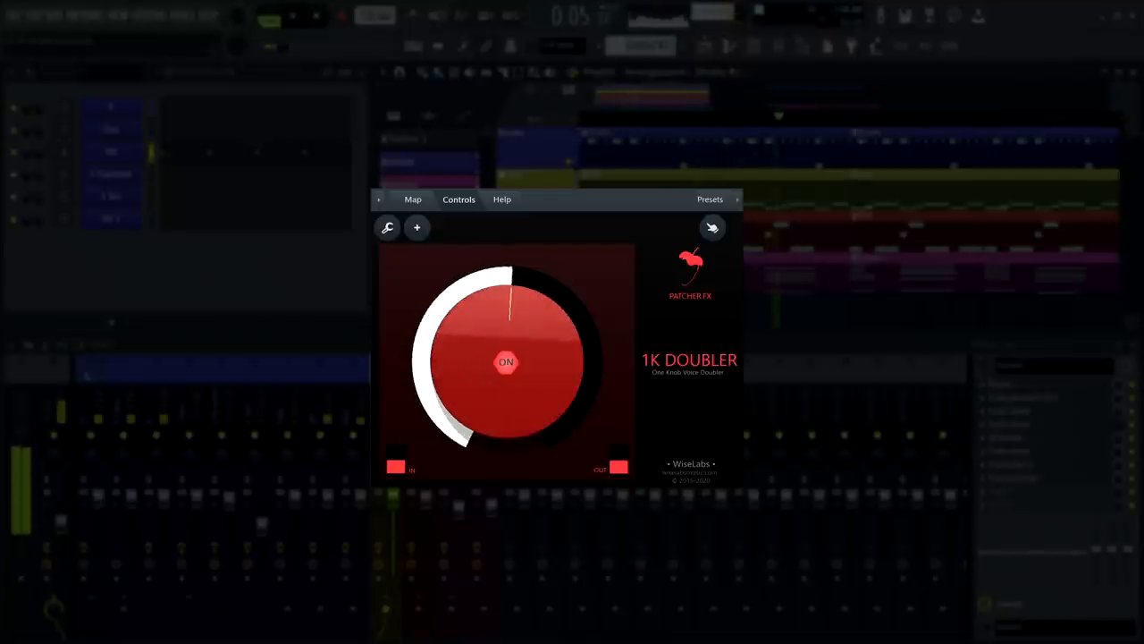
drag(508, 286, 581, 376)
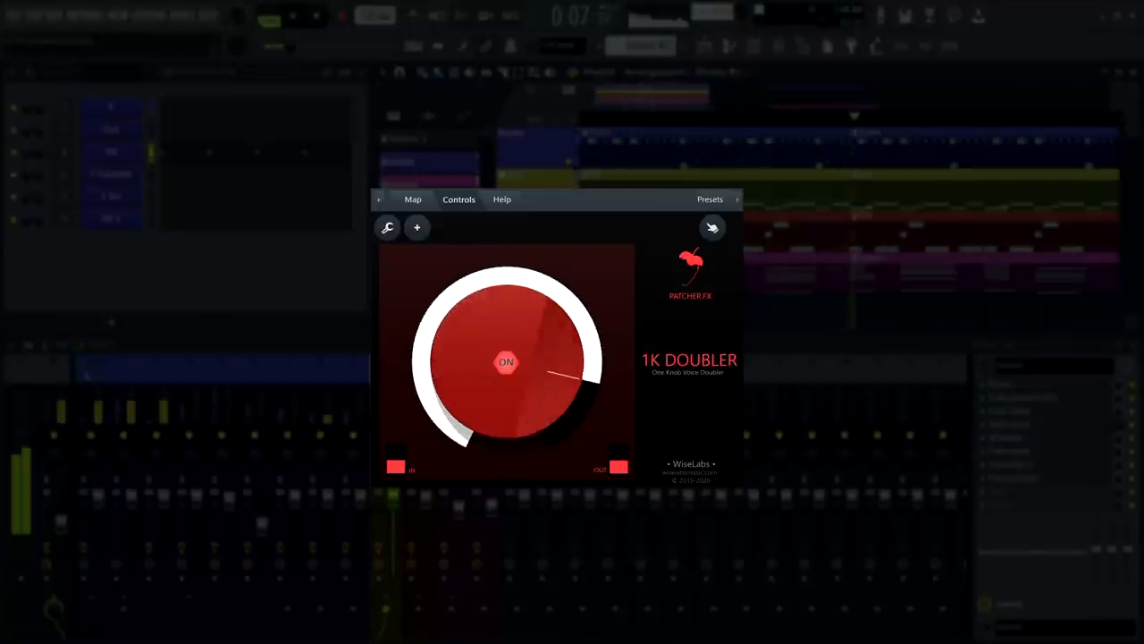
drag(555, 375, 526, 461)
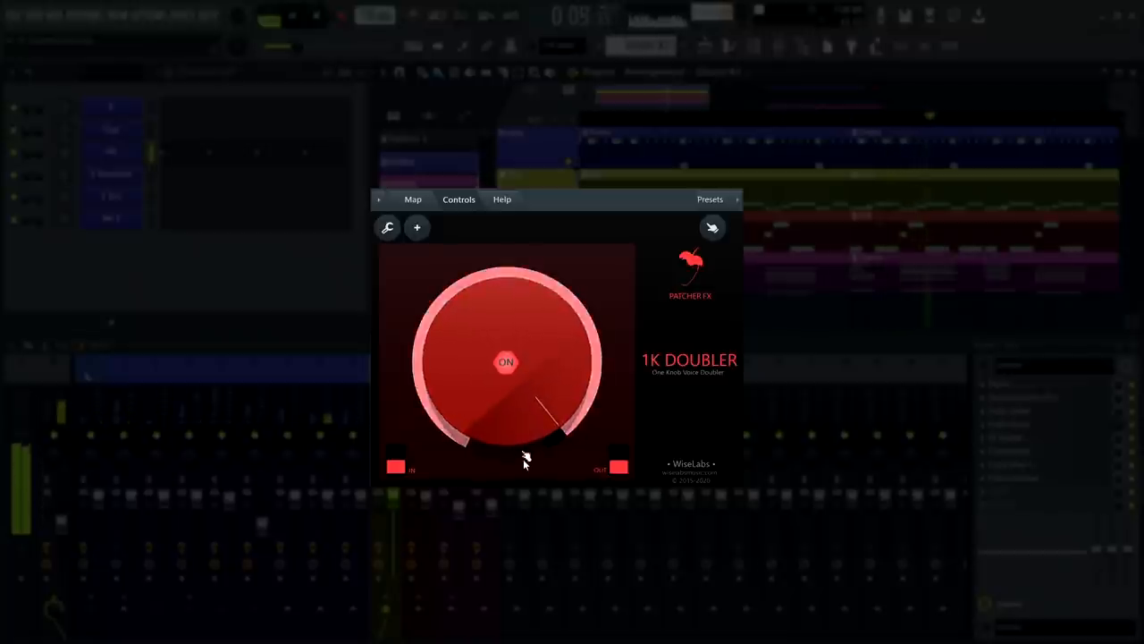
drag(526, 463, 526, 400)
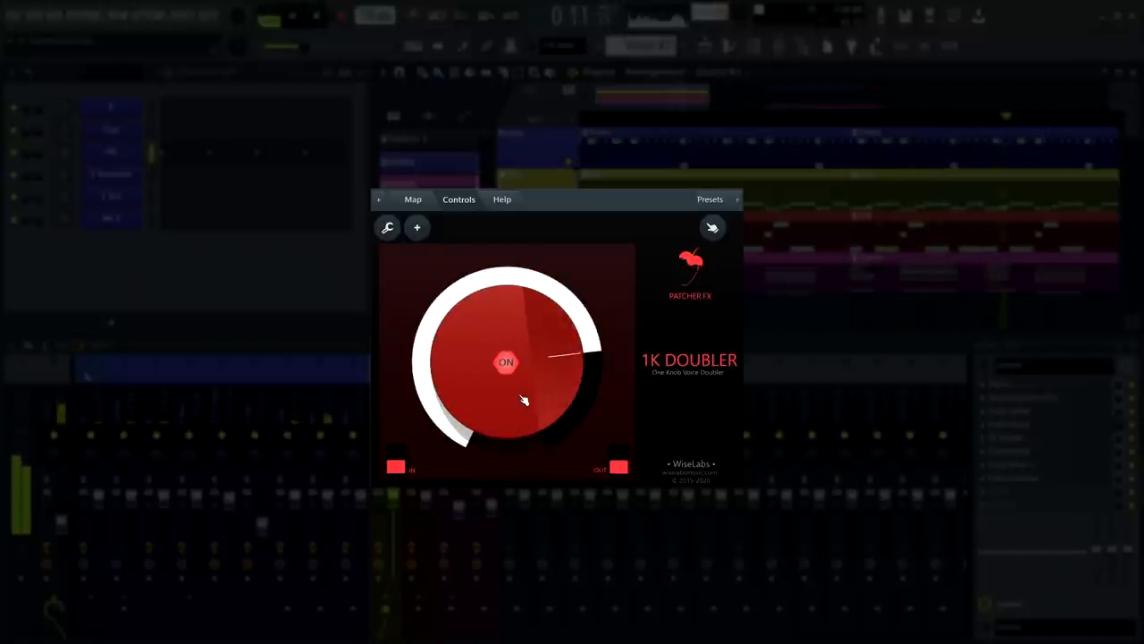
drag(526, 400, 522, 385)
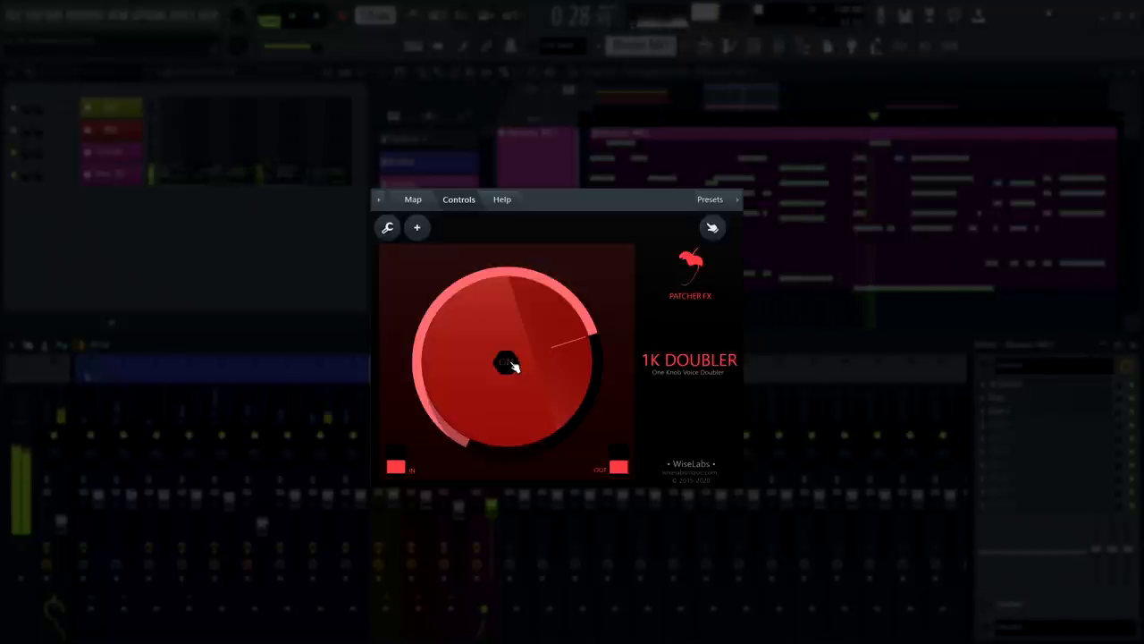
drag(509, 361, 522, 340)
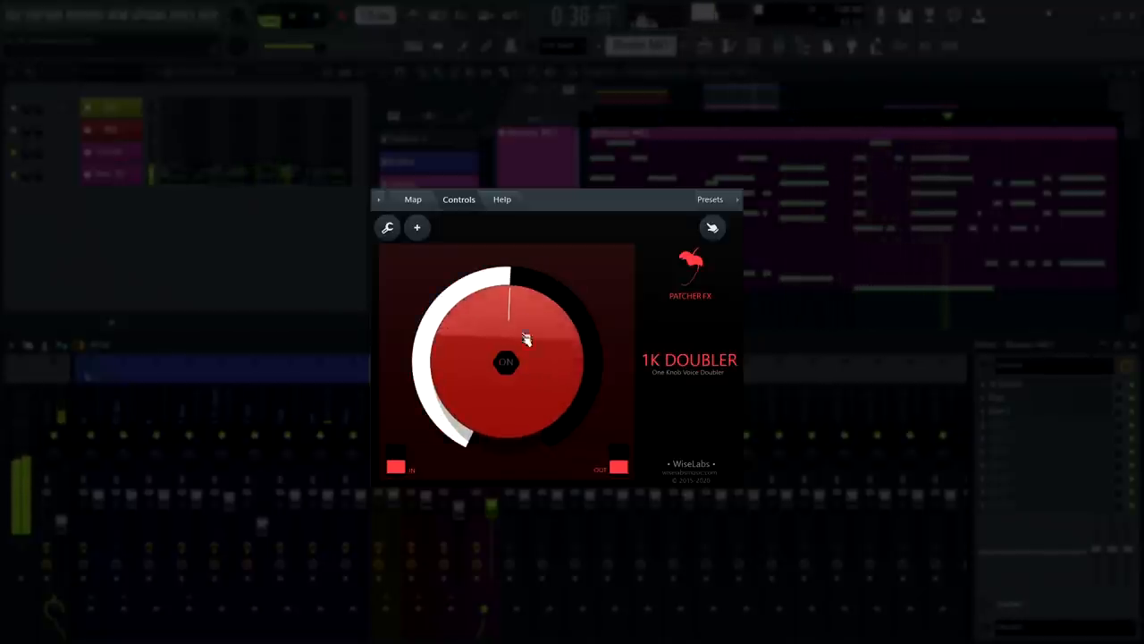
drag(526, 338, 508, 362)
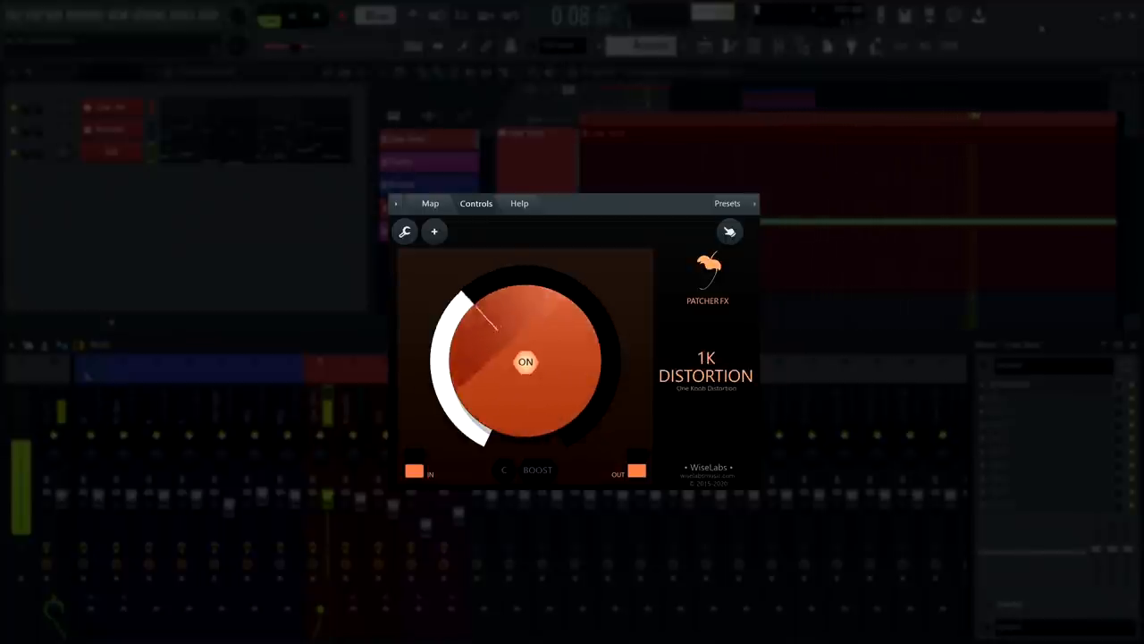
Turn the 1K DISTORTION knob down to a partial distortion amount.
drag(500, 322, 558, 438)
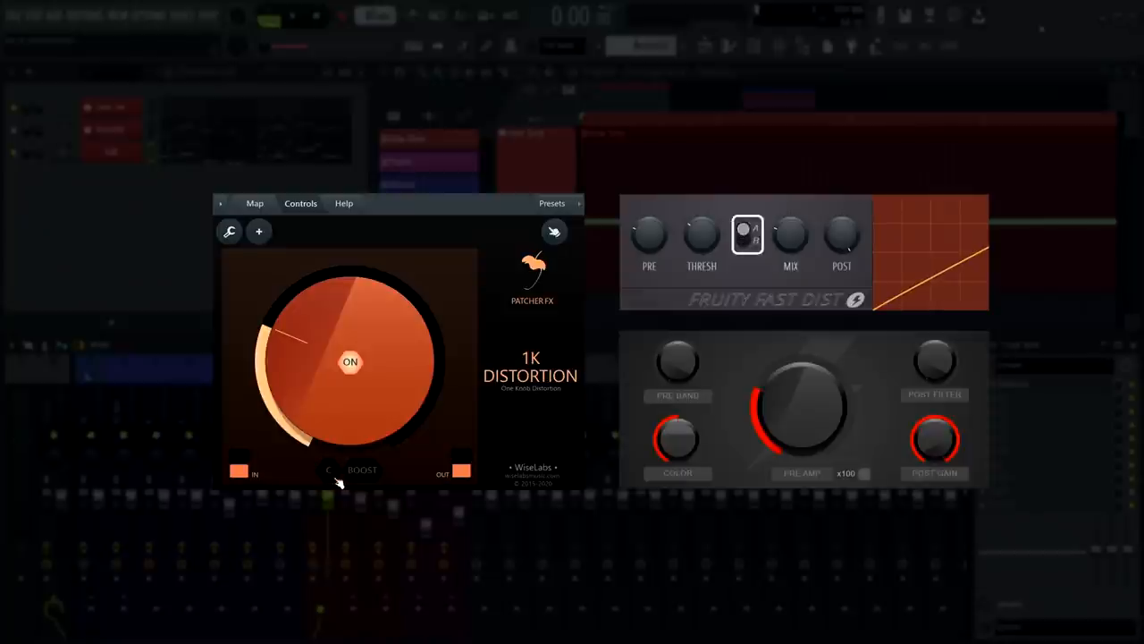
Toggle the distortion BOOST on in Fruity Fast Dist, off, then back on from the 1K surface.
click(746, 234)
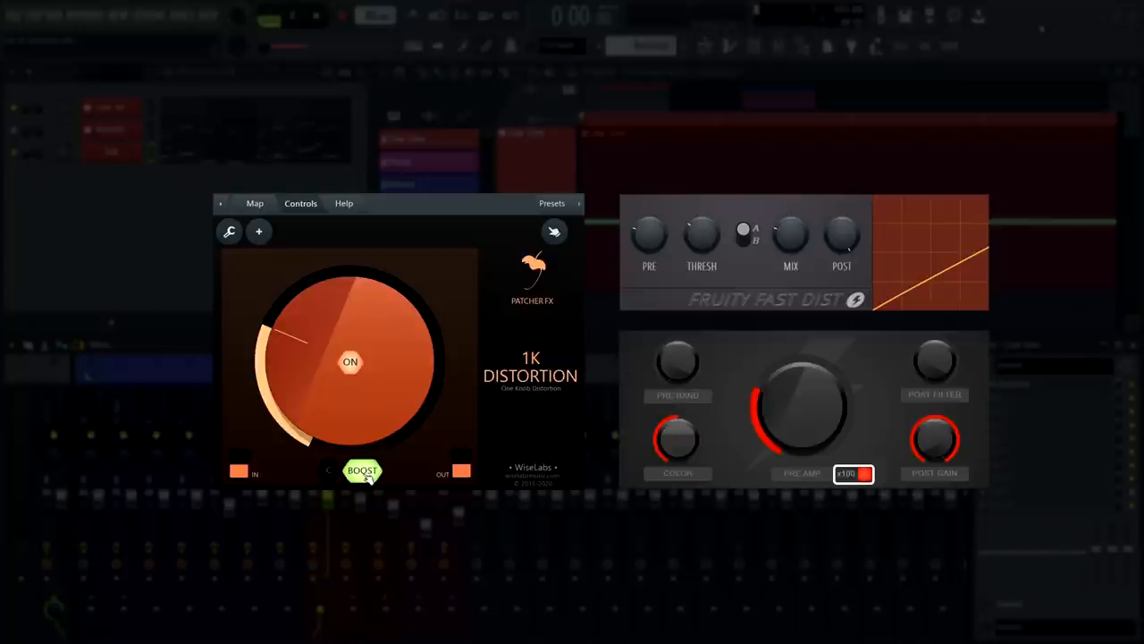
click(361, 470)
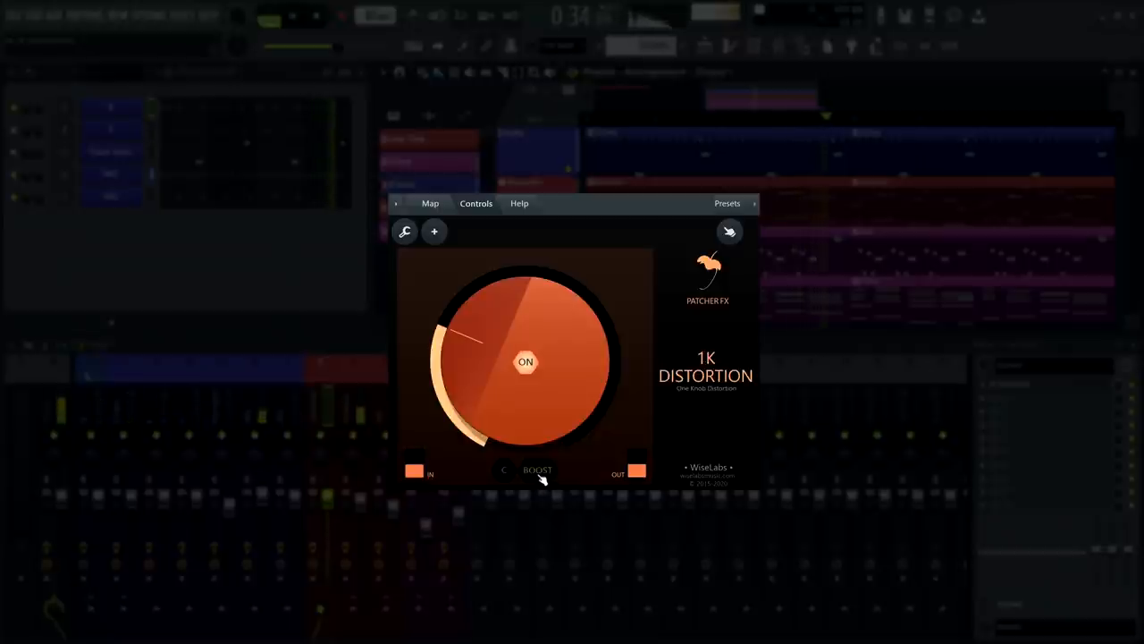
click(540, 468)
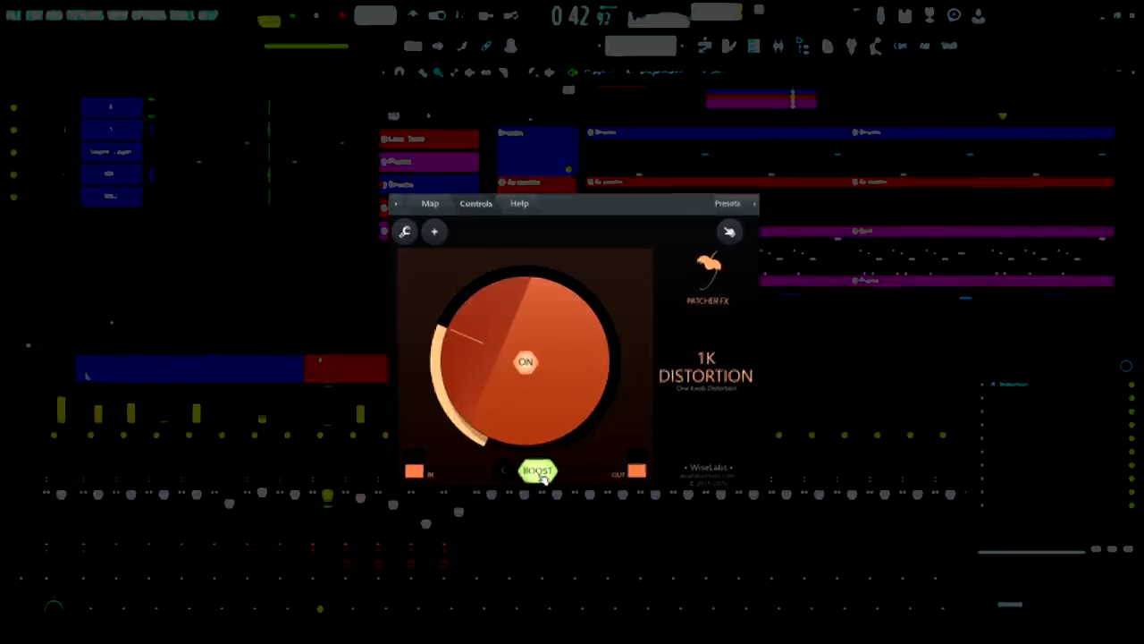